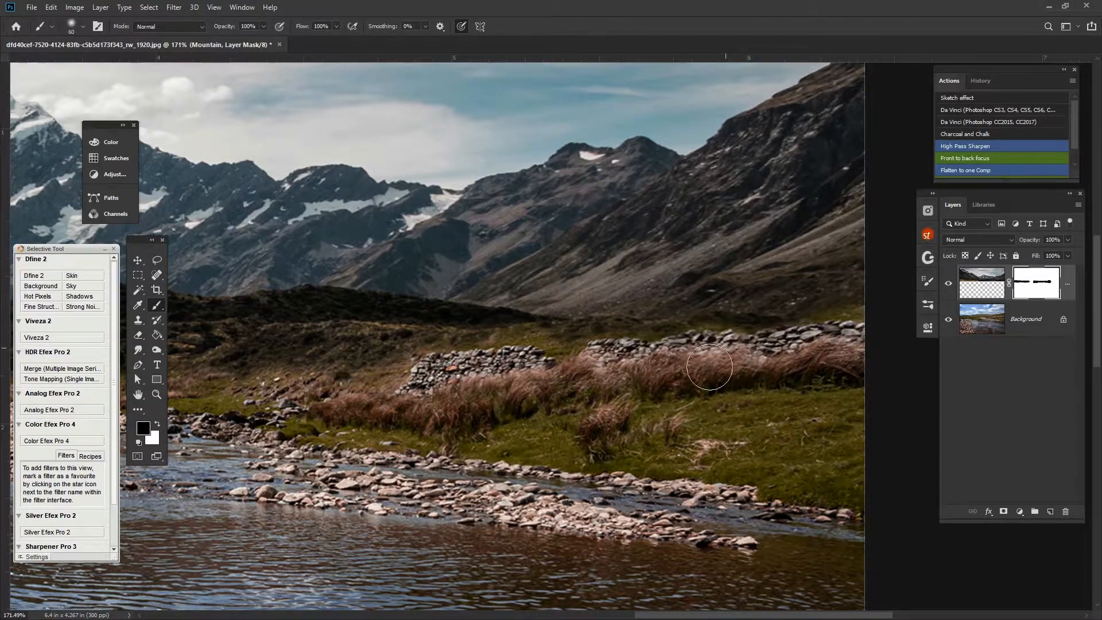
mouse_move(685, 422)
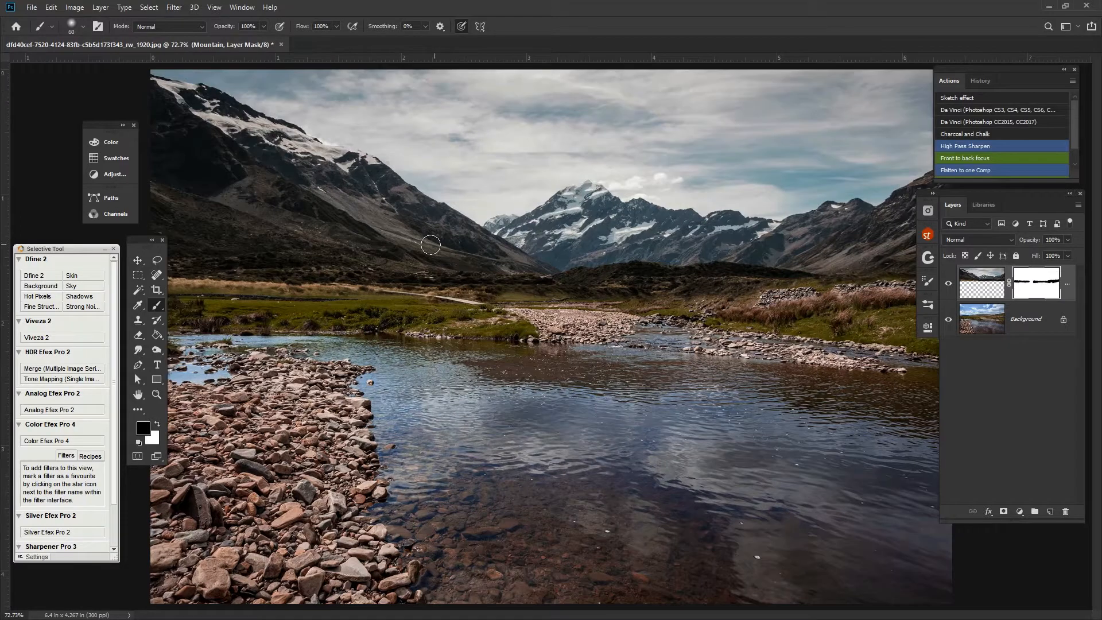
mouse_move(308, 214)
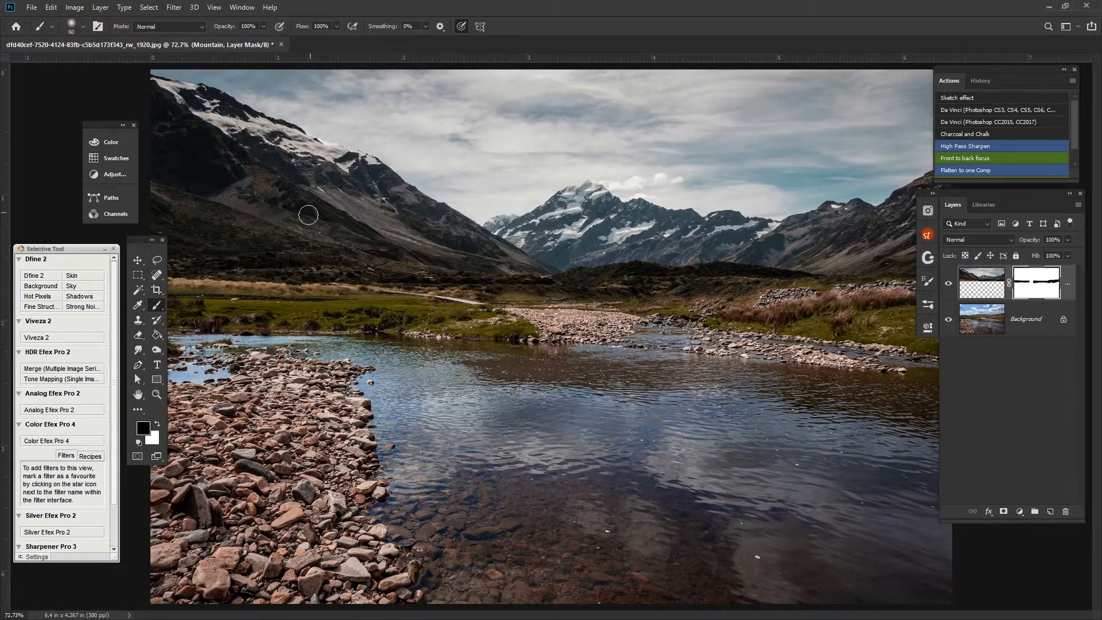
mouse_move(779, 326)
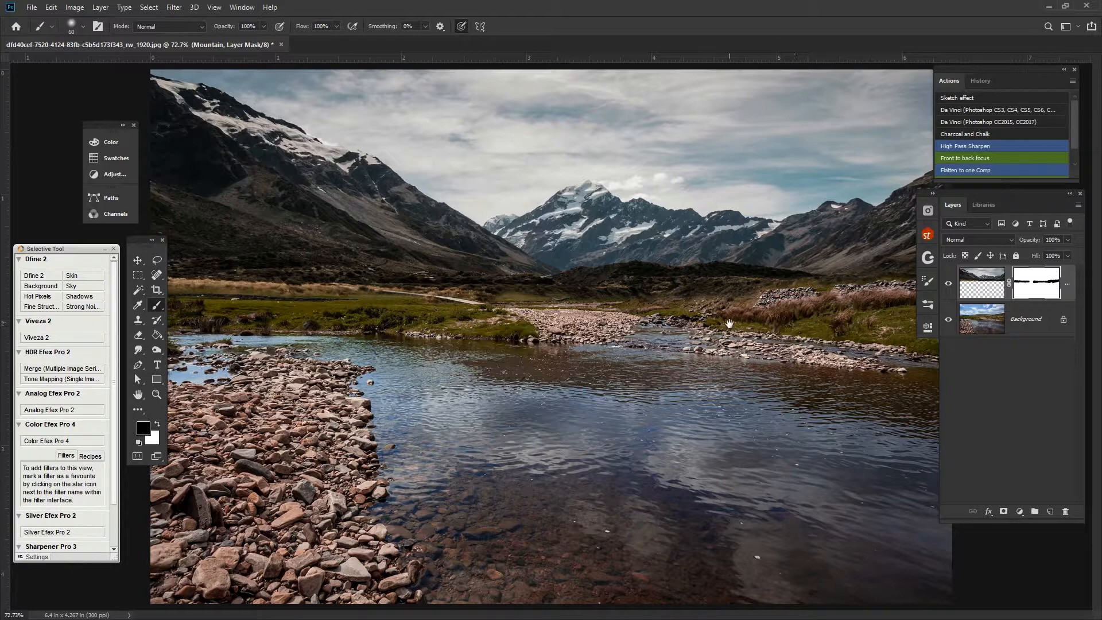
mouse_move(898, 325)
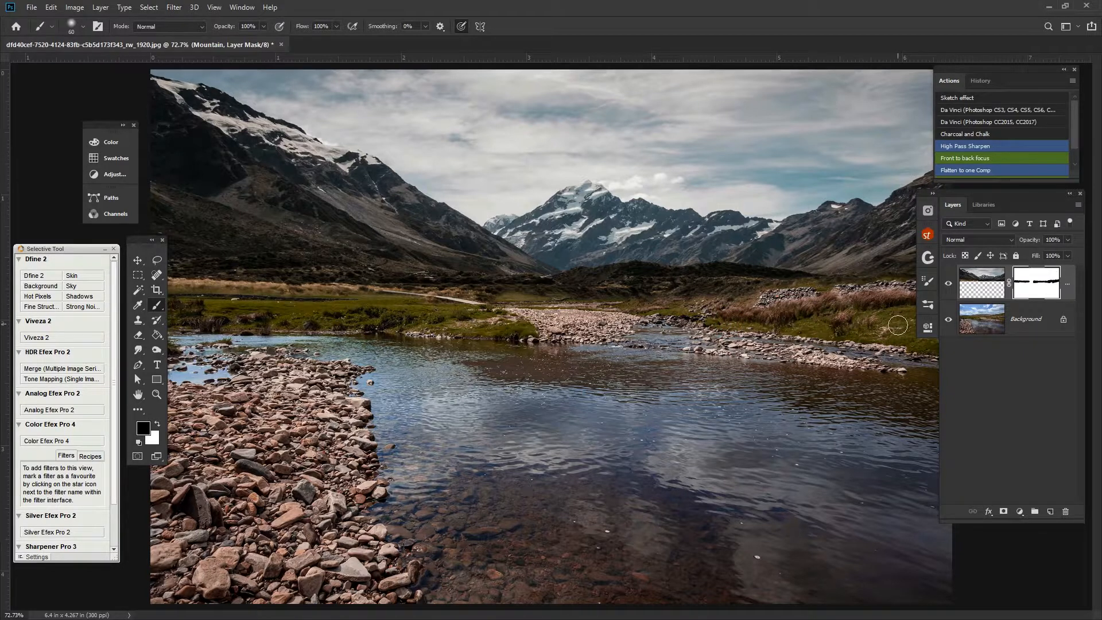
mouse_move(1079, 337)
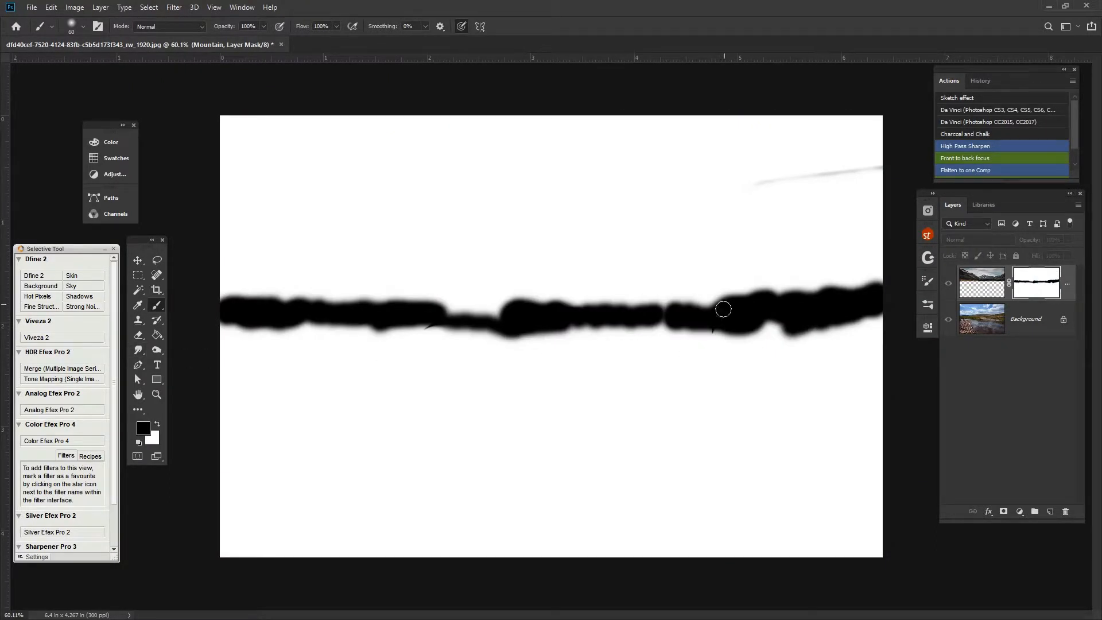
mouse_move(710, 331)
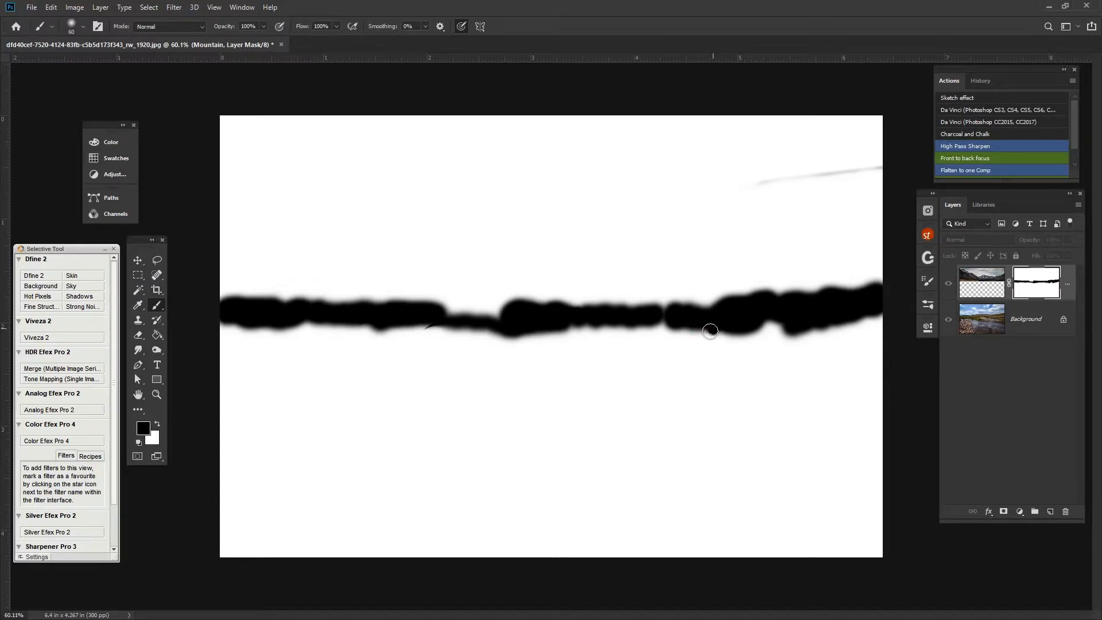
mouse_move(438, 316)
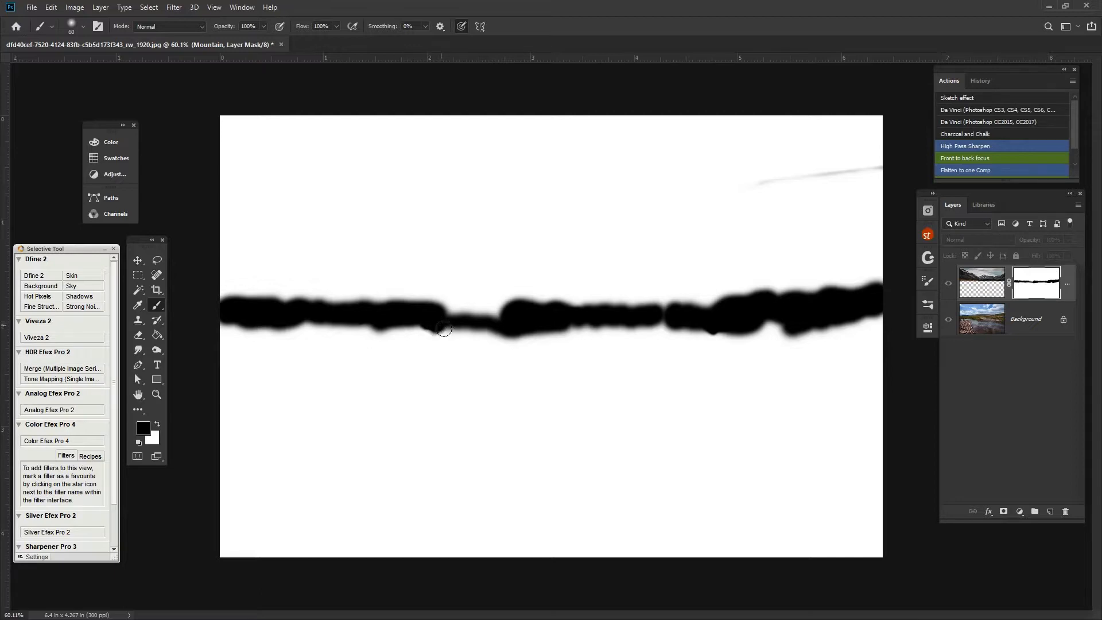
mouse_move(385, 344)
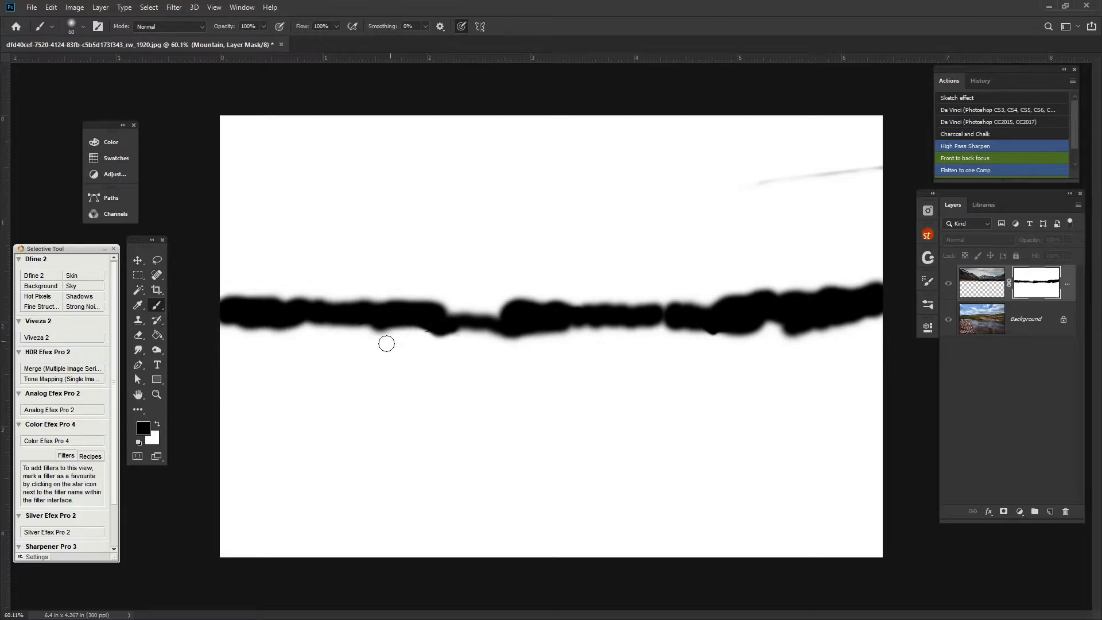
mouse_move(501, 274)
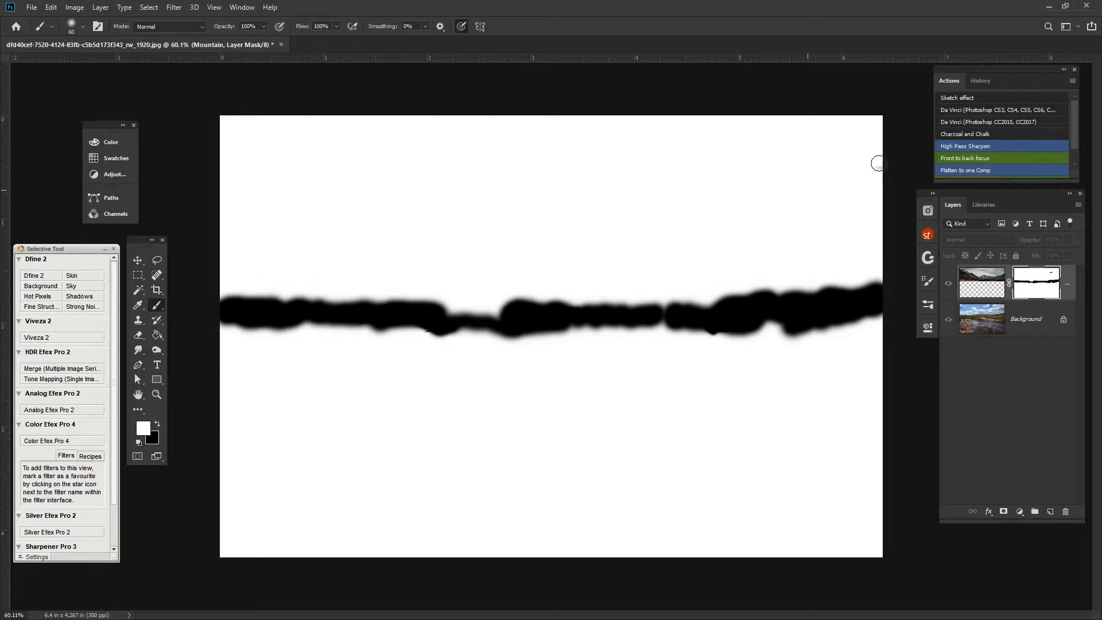
mouse_move(654, 213)
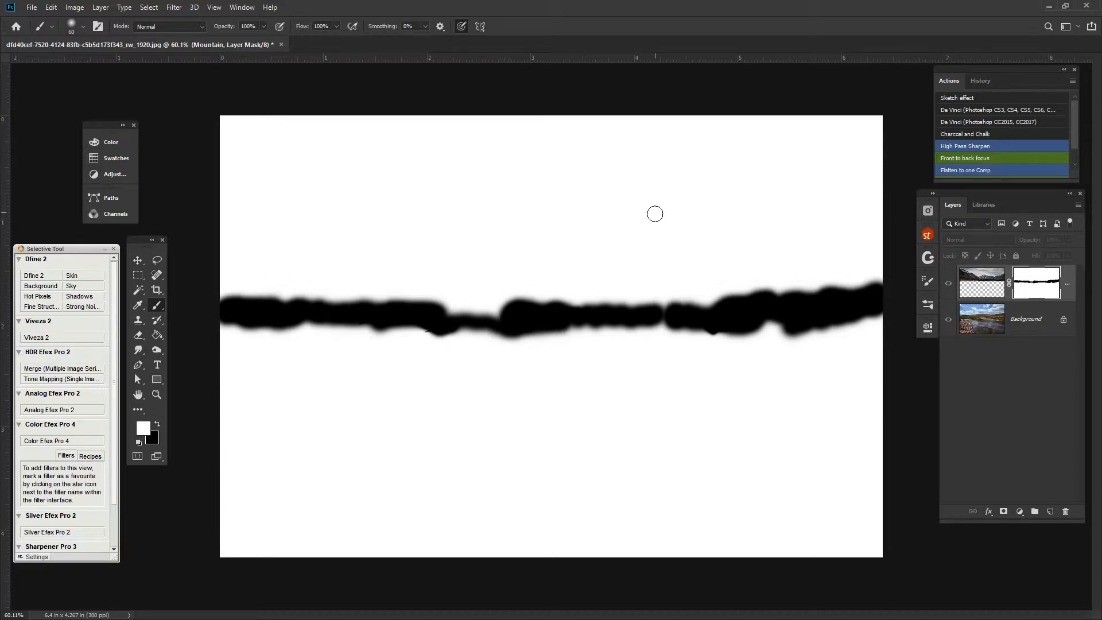
mouse_move(416, 329)
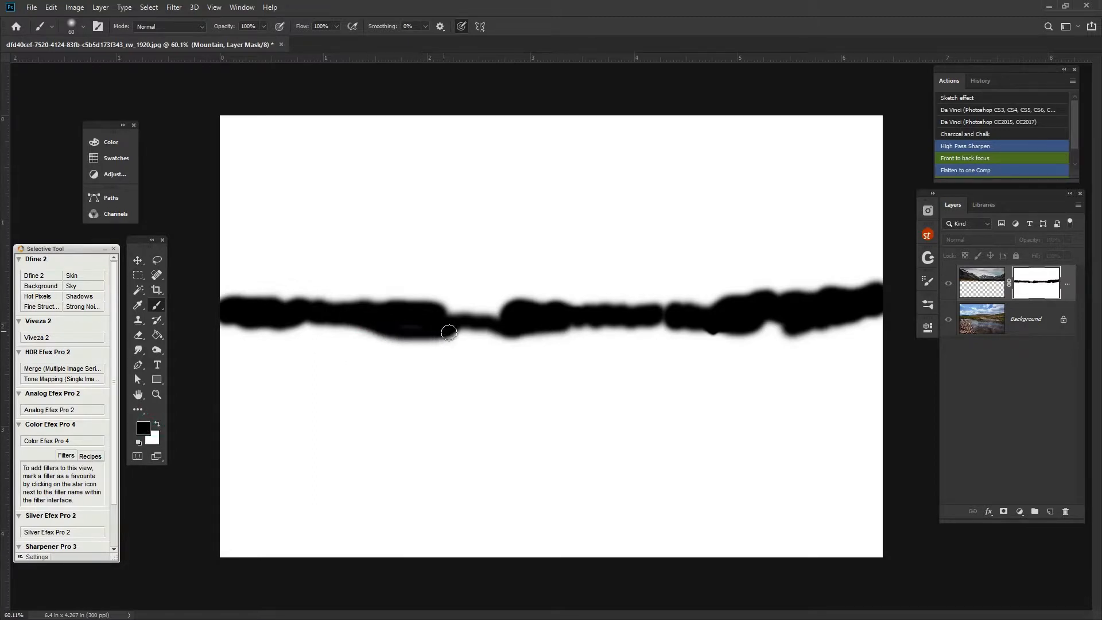
- Exit the Mountain layer's mask view to show the blended composite again
left_click(948, 285)
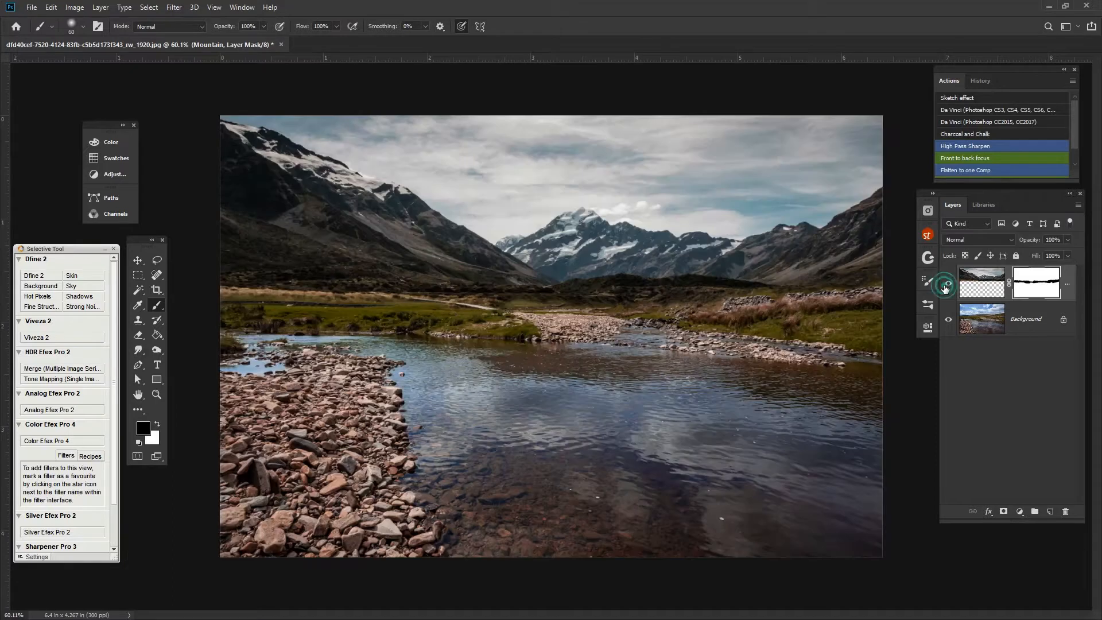
left_click(948, 283)
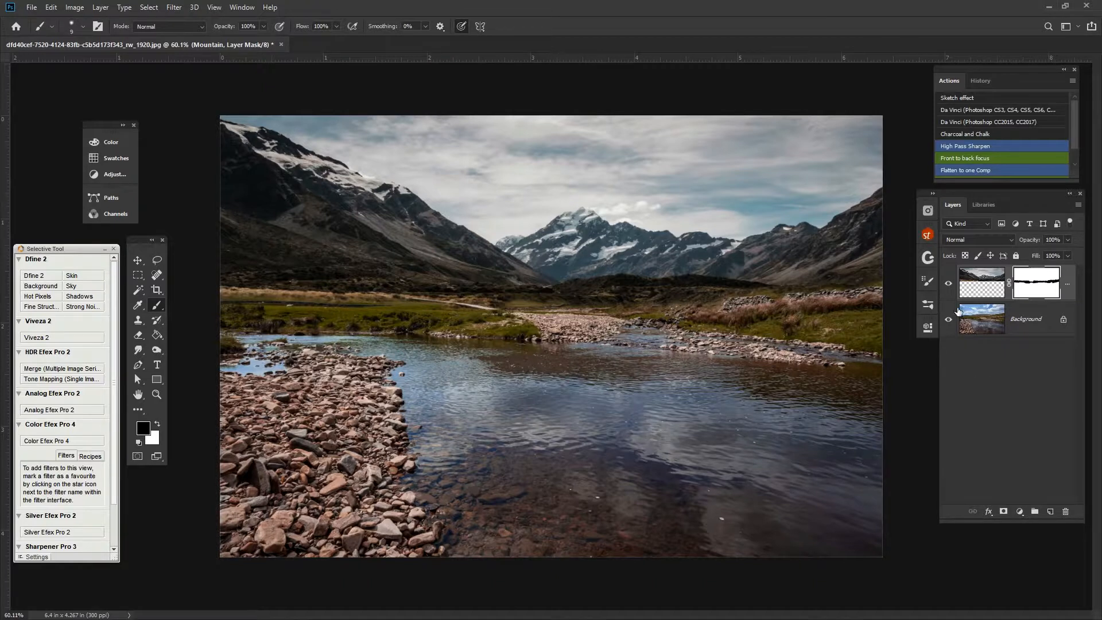
left_click(948, 283)
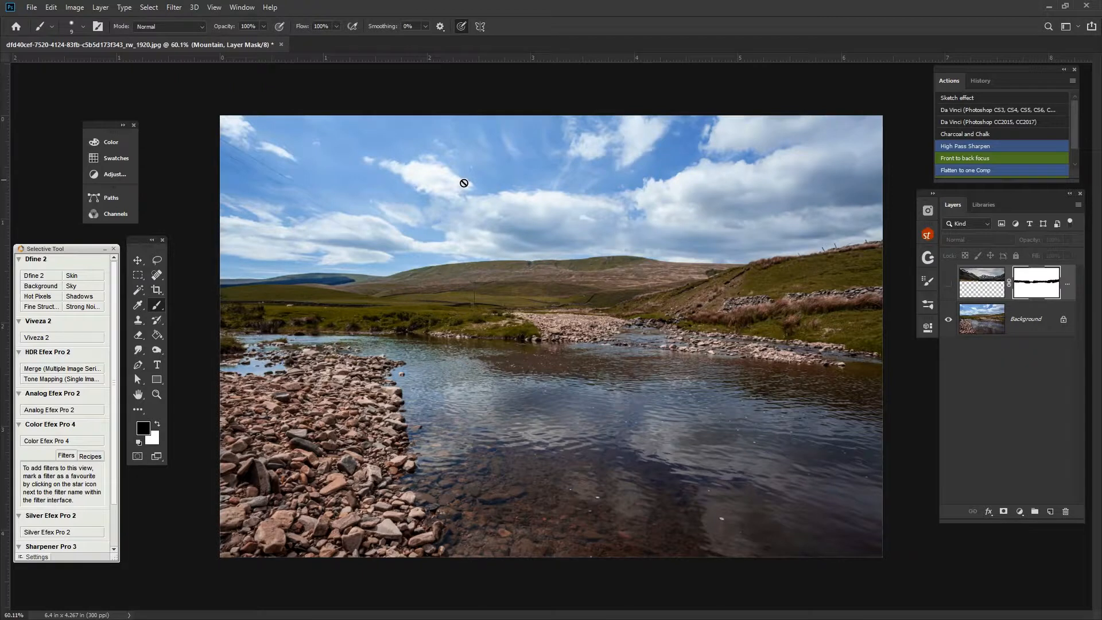
mouse_move(666, 269)
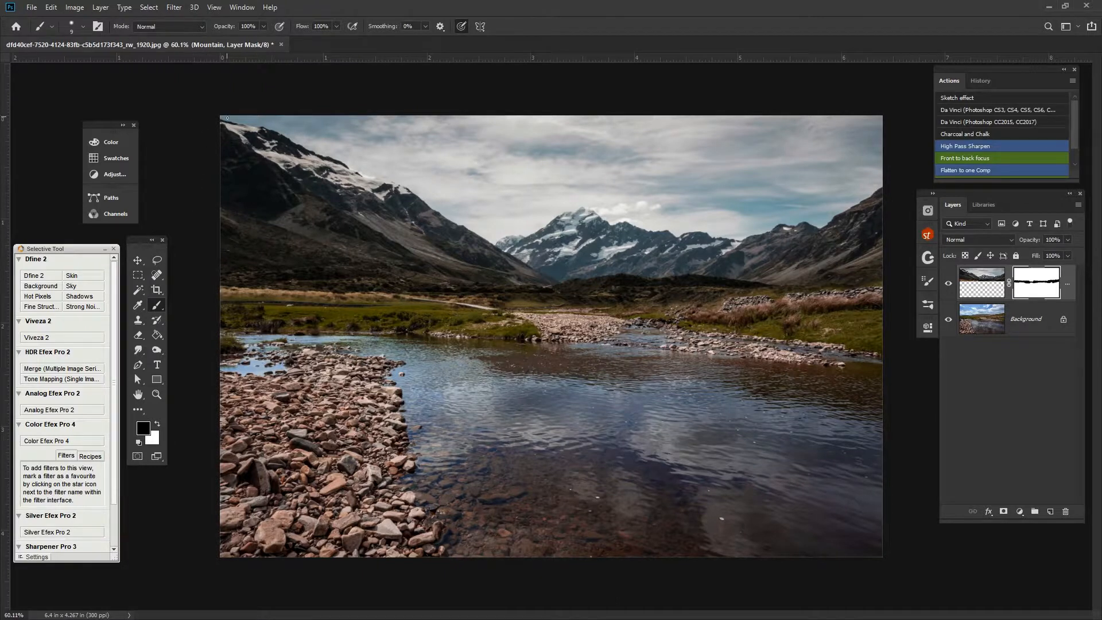
mouse_move(978, 248)
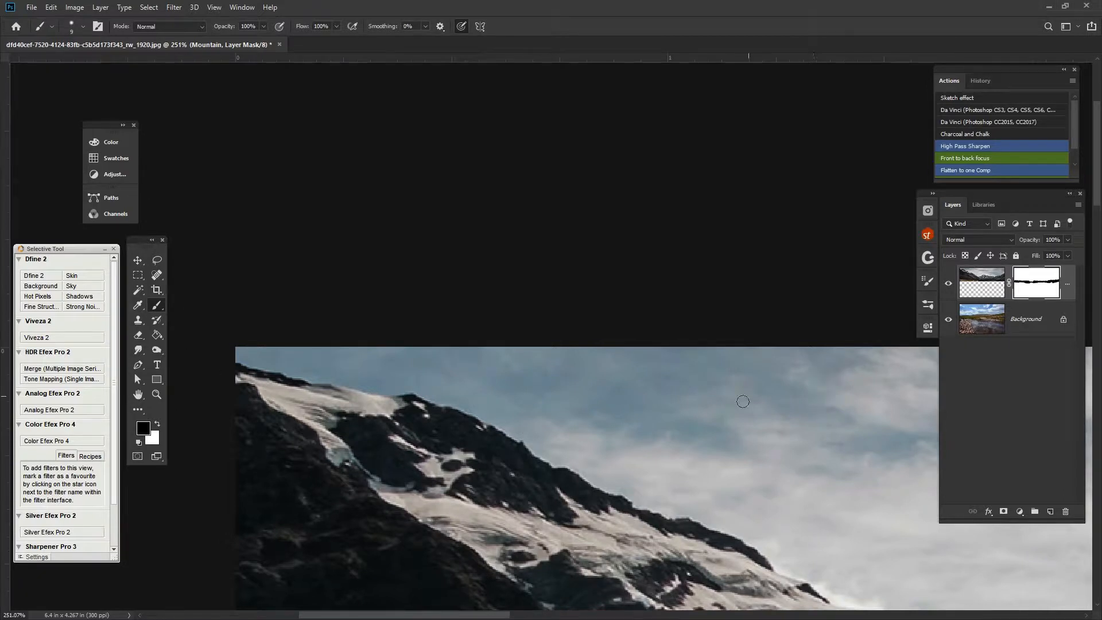
mouse_move(526, 479)
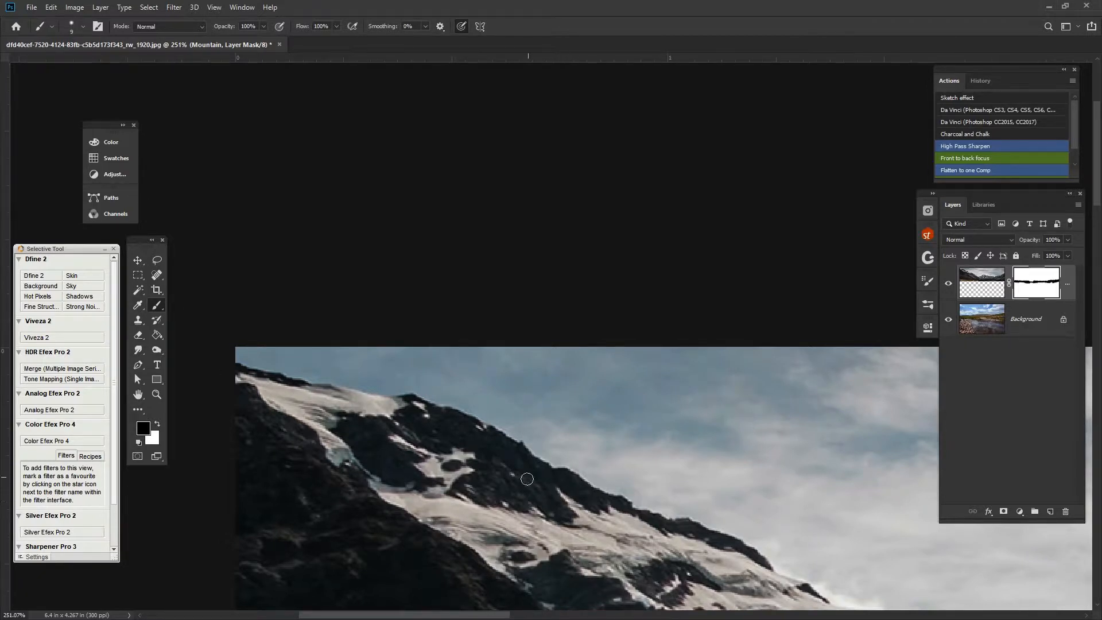
mouse_move(210, 390)
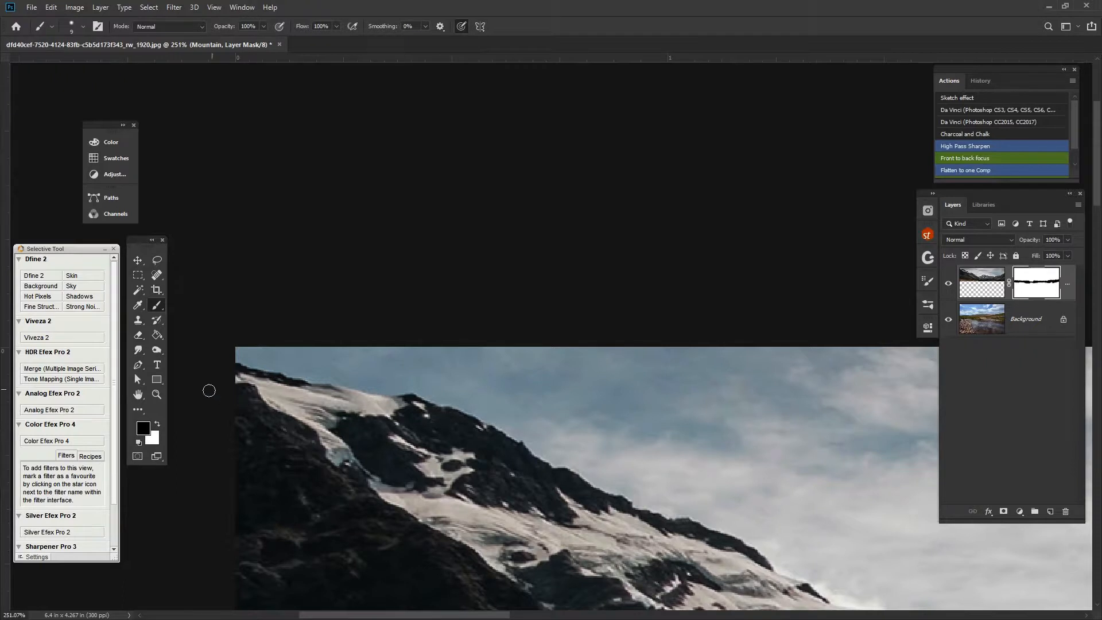
mouse_move(156, 322)
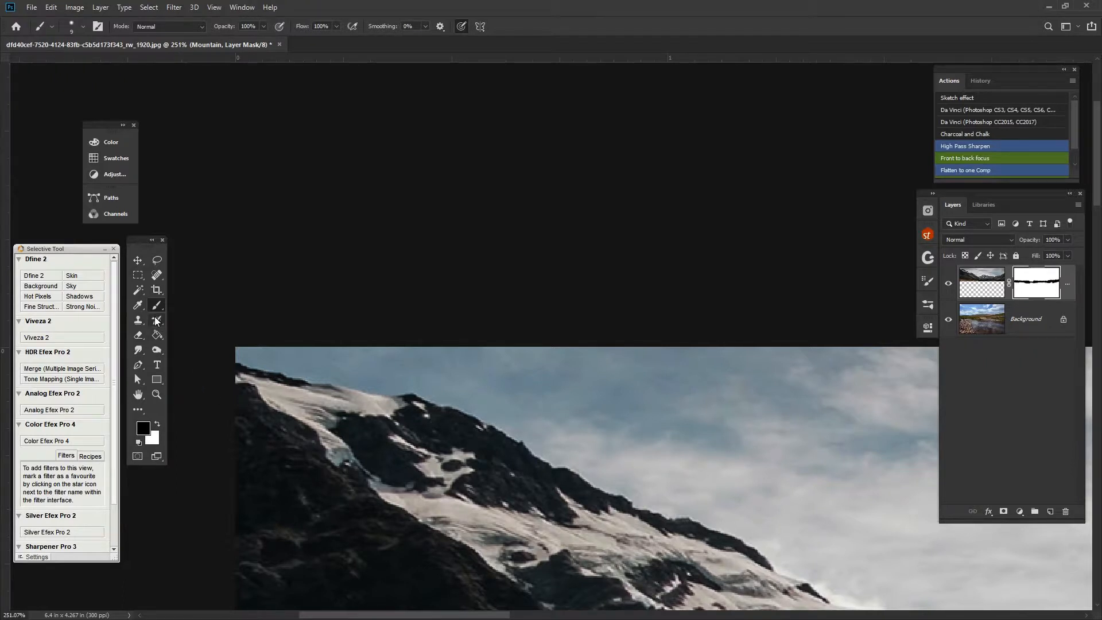
mouse_move(154, 319)
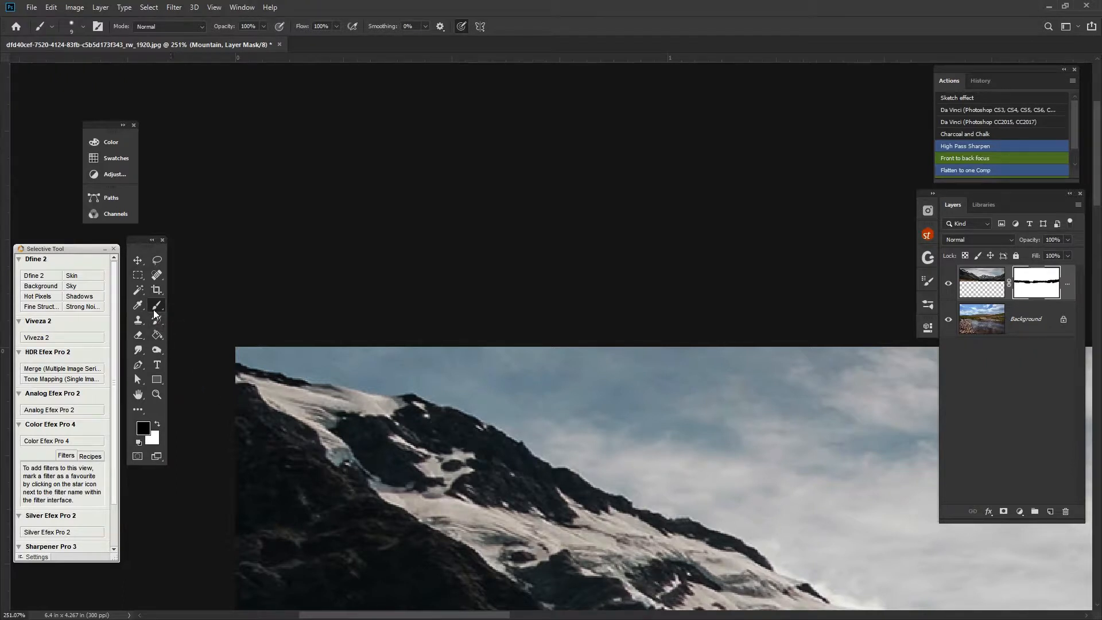
mouse_move(213, 343)
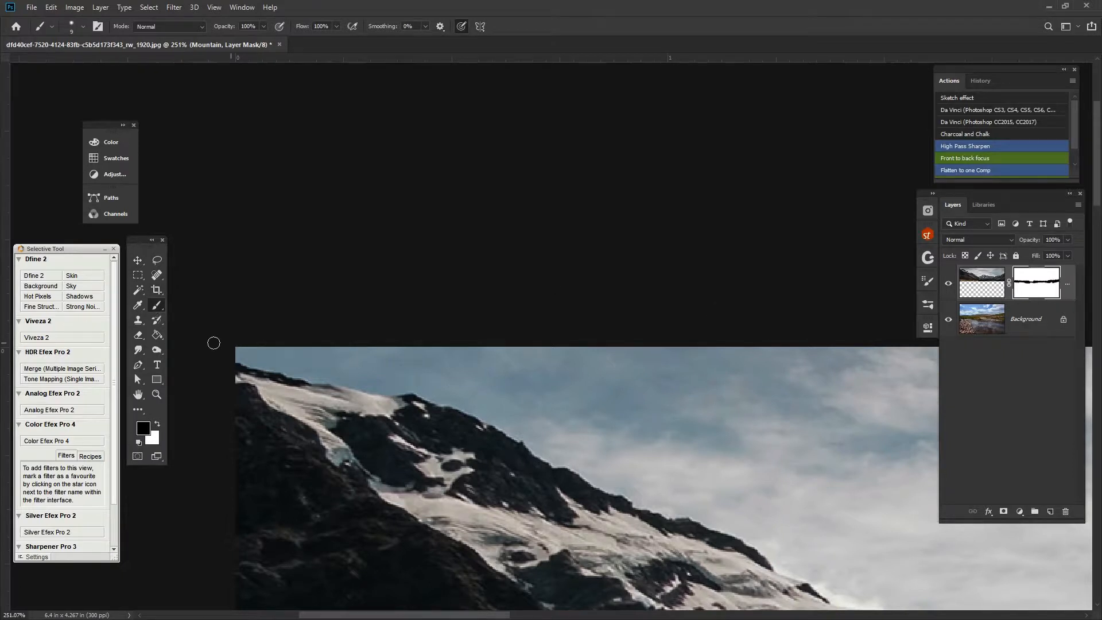
mouse_move(151, 338)
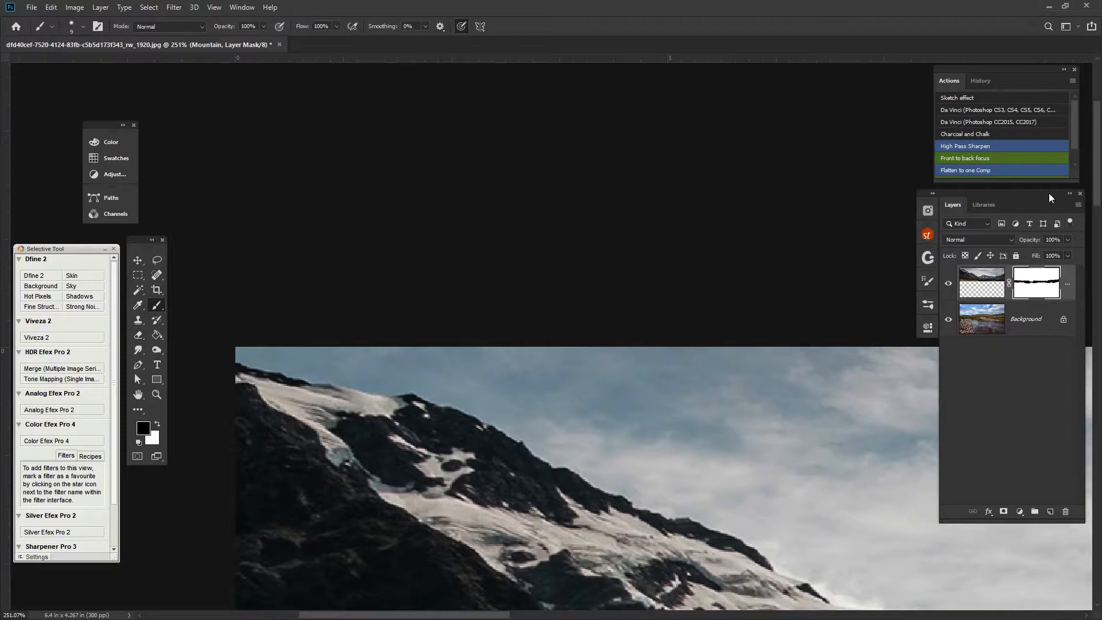
- Paint two small black spots on the Mountain mask above the top-left ridge
left_click(77, 25)
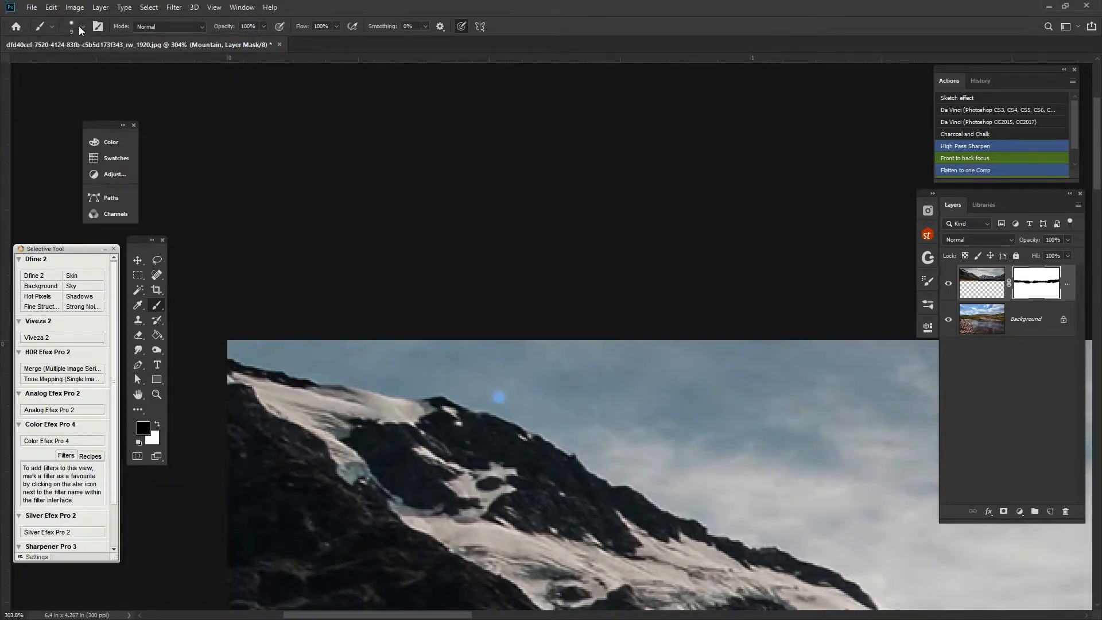
left_click(82, 26)
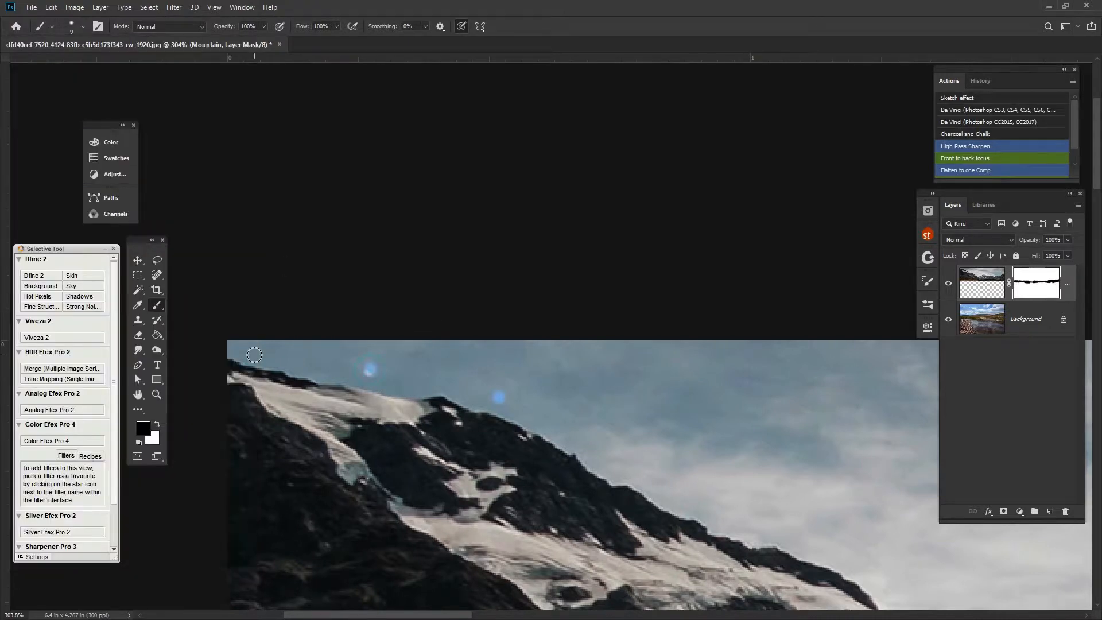
mouse_move(291, 316)
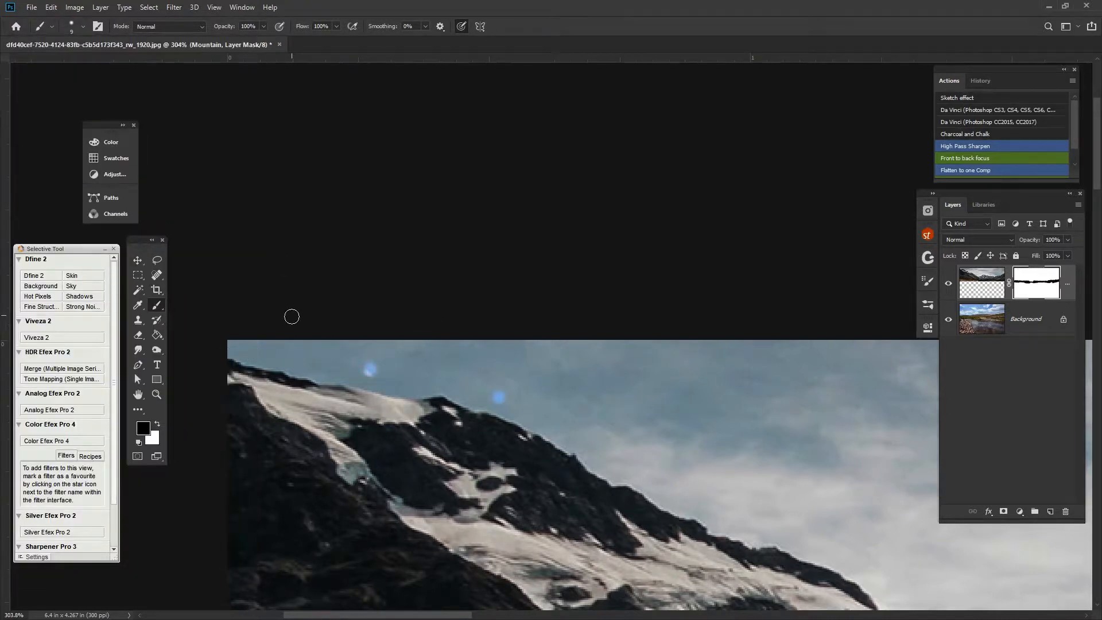